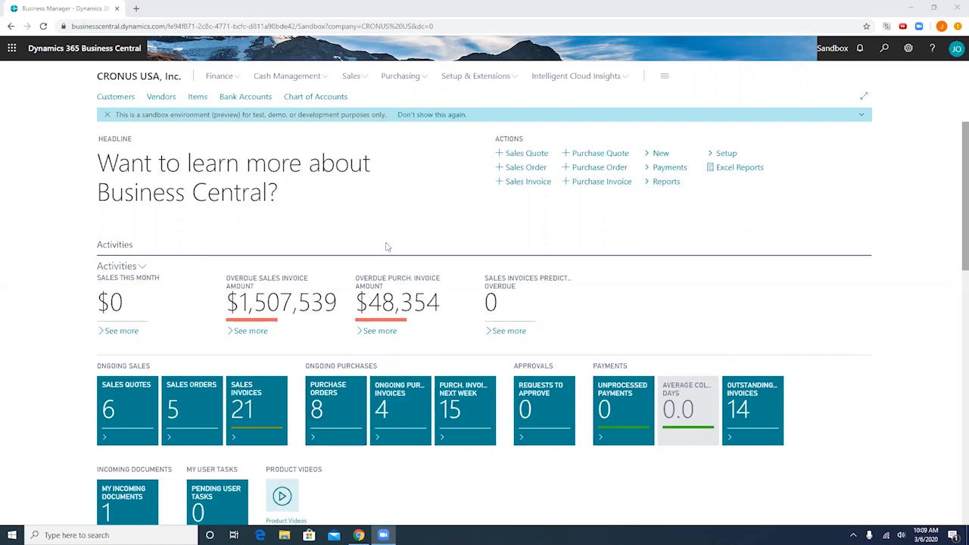
mouse_move(358, 246)
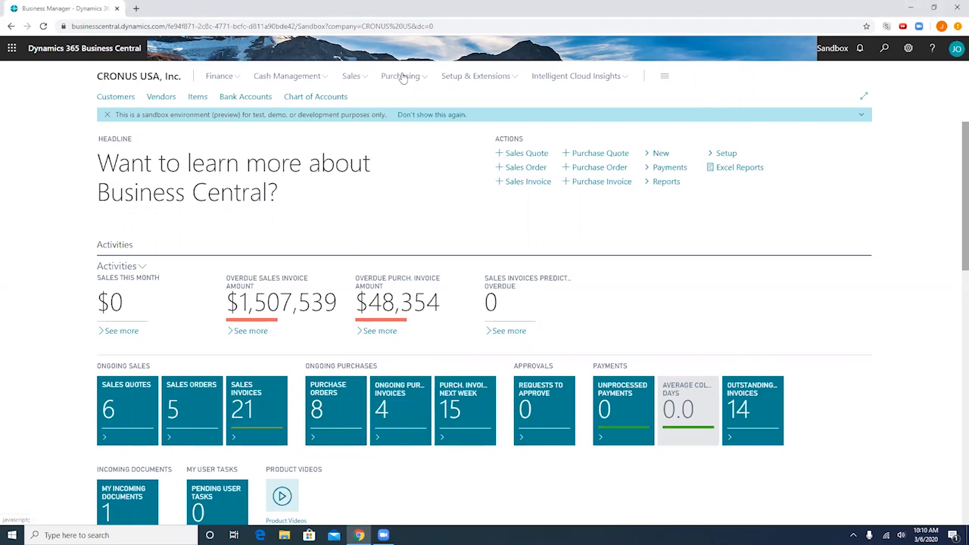
Expand the Purchasing menu on the role centre
click(402, 76)
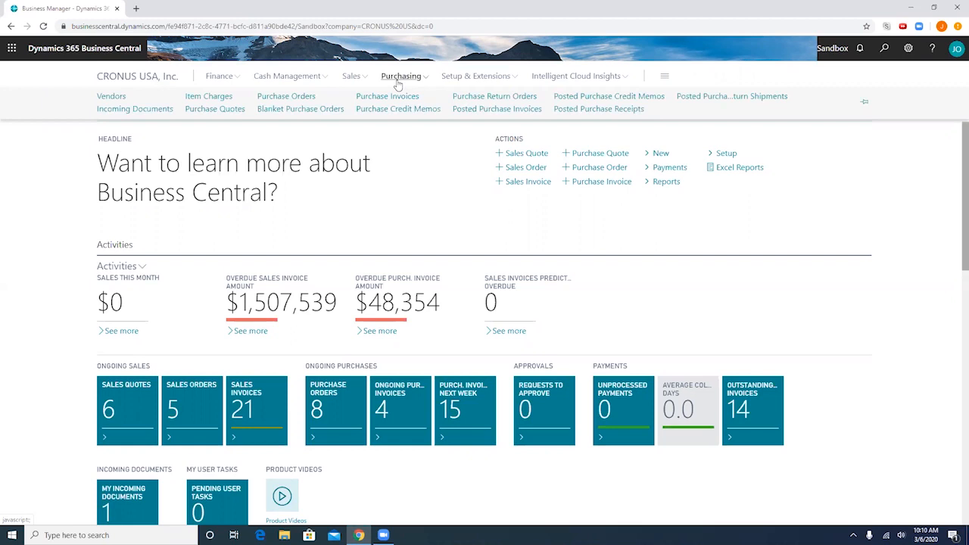
mouse_move(397, 105)
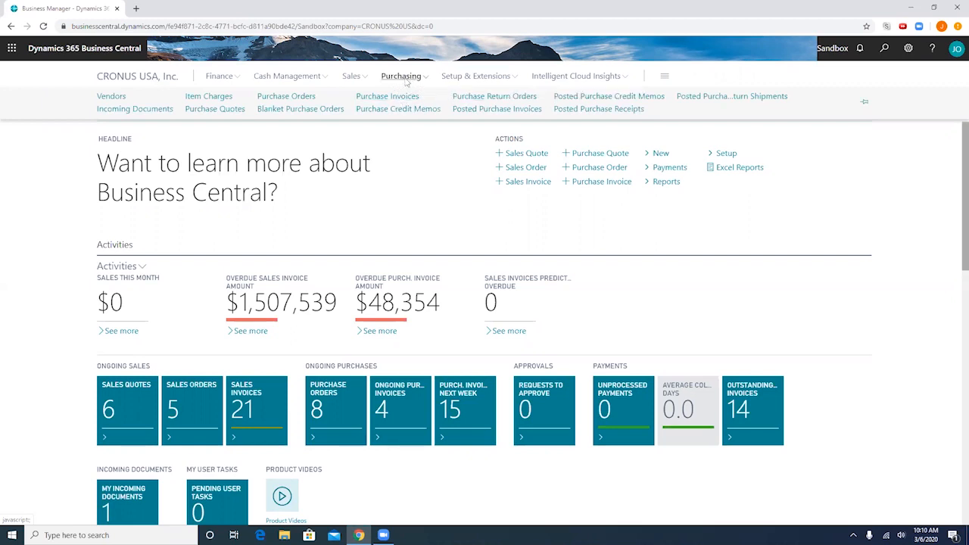
mouse_move(398, 109)
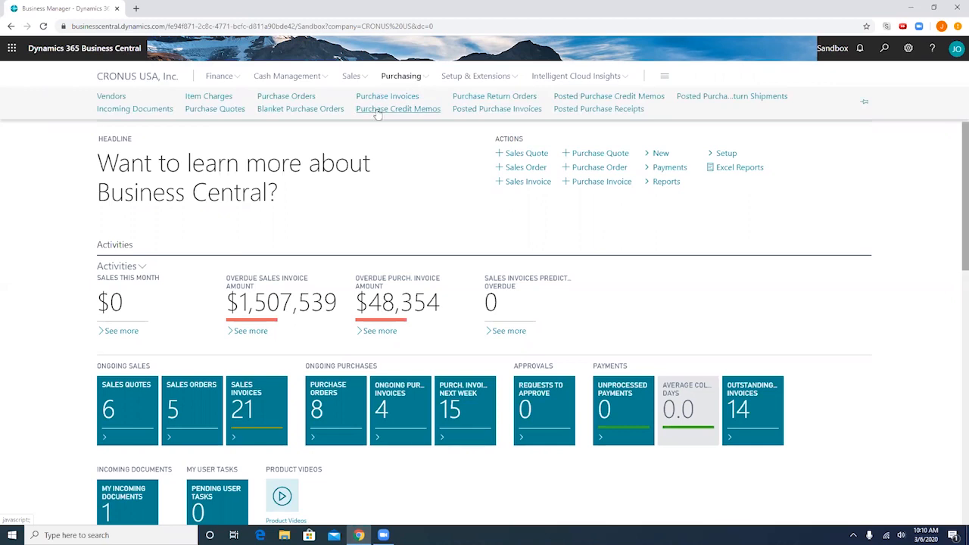
Go to the Purchase Credit Memos list and begin a new credit memo
click(398, 109)
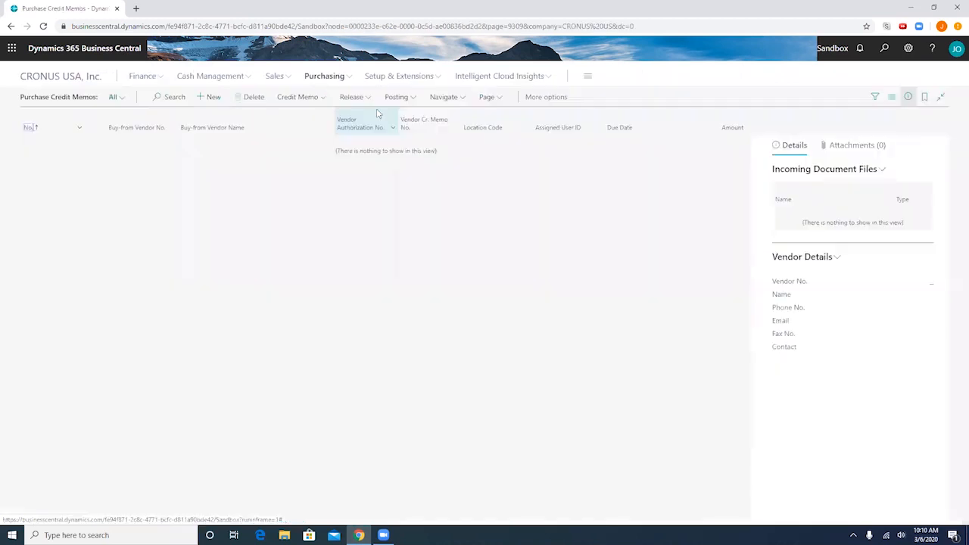
mouse_move(724, 209)
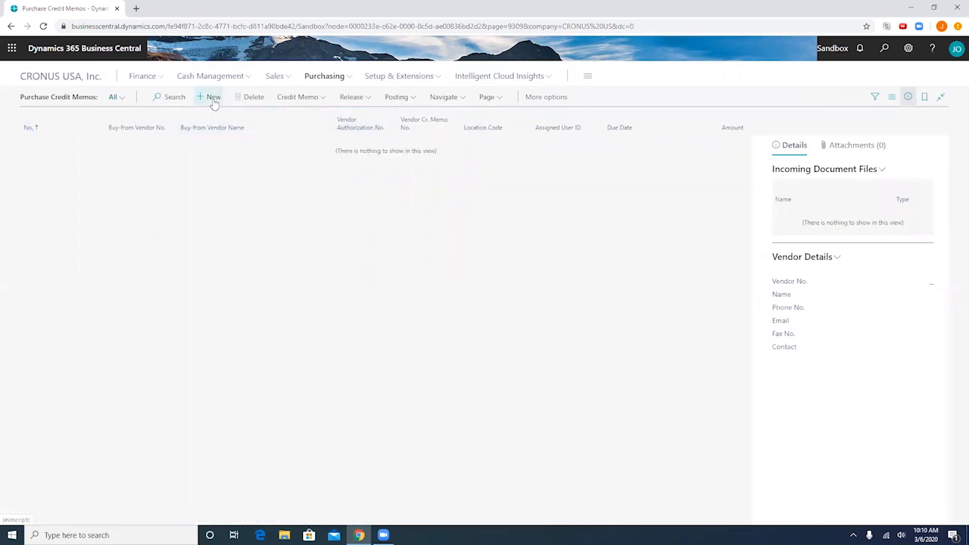
click(213, 97)
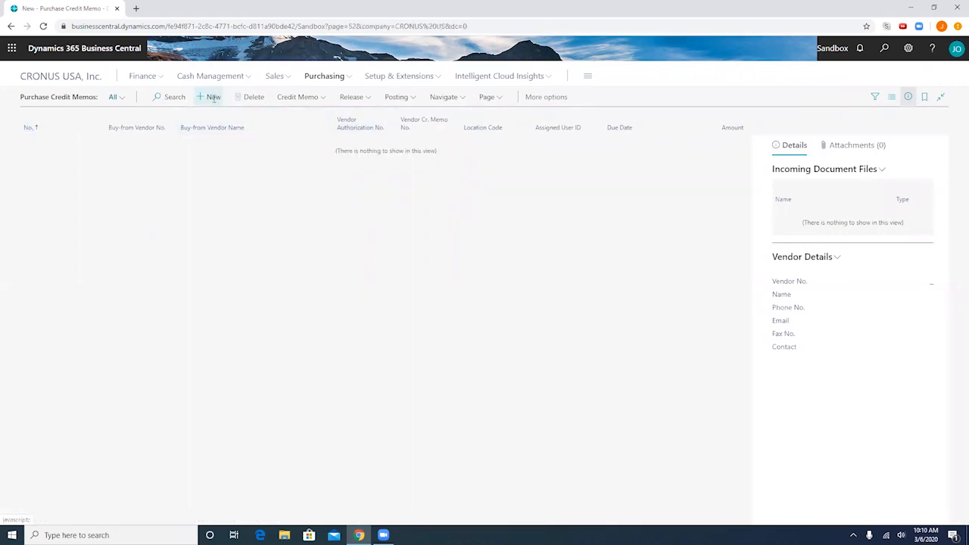
Assign vendor Fabrikam, Inc. to credit memo 1012 and collapse the extra General fields
click(208, 97)
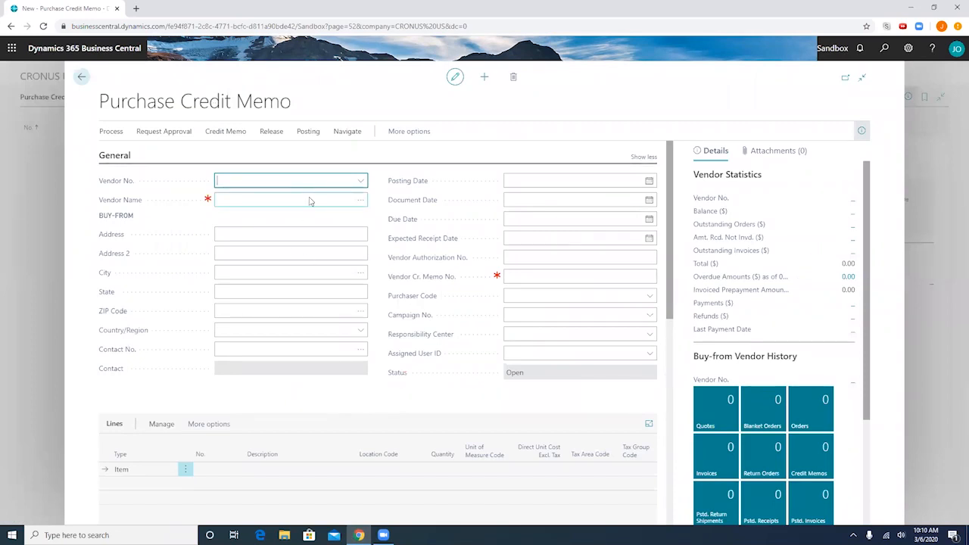
click(360, 180)
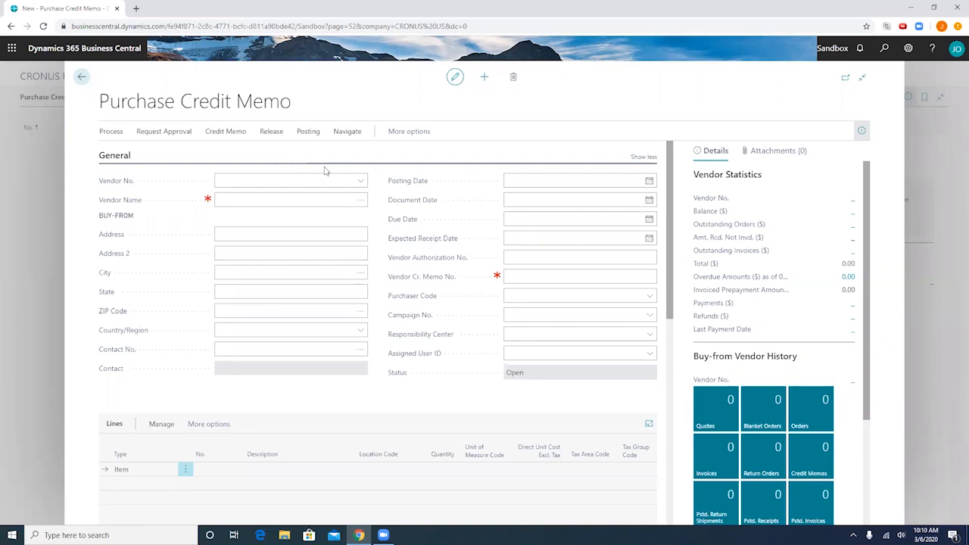
click(290, 180)
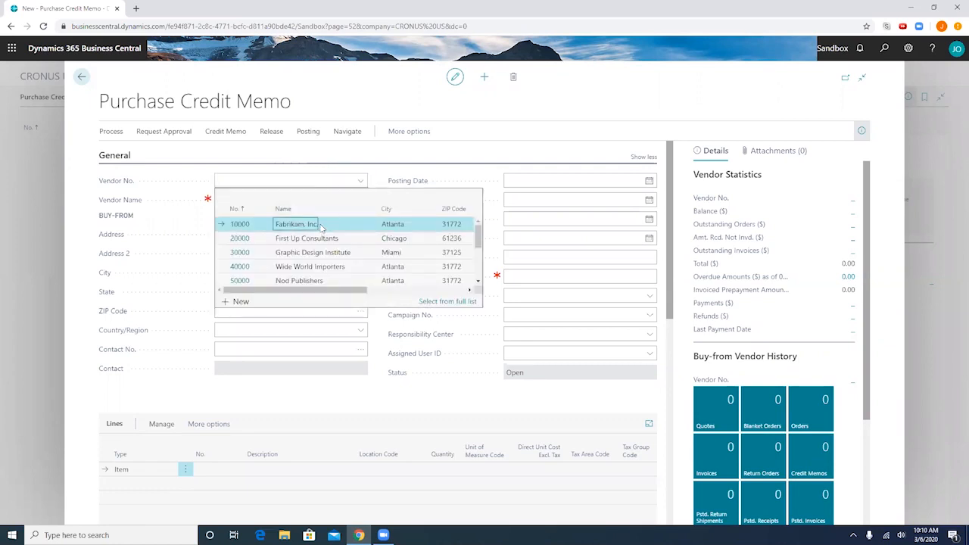
click(295, 224)
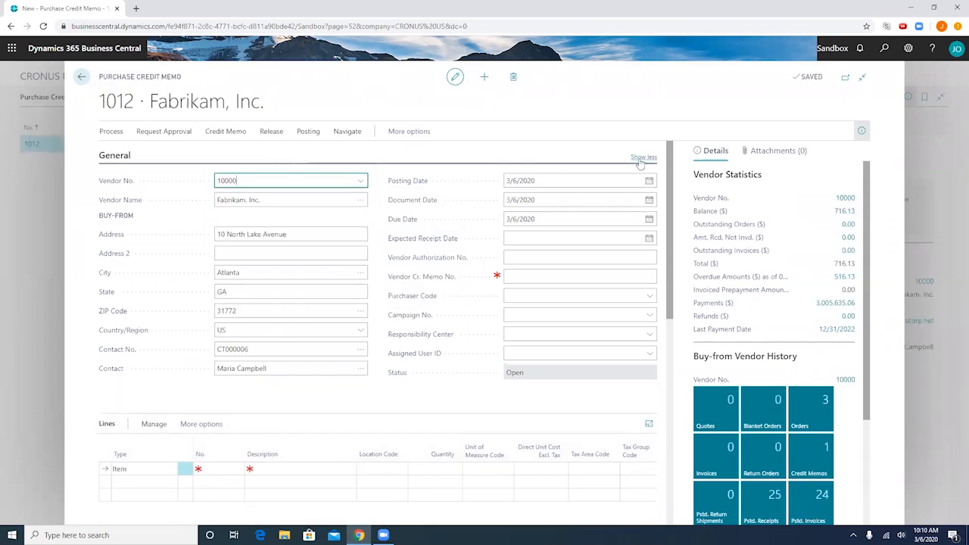
click(642, 156)
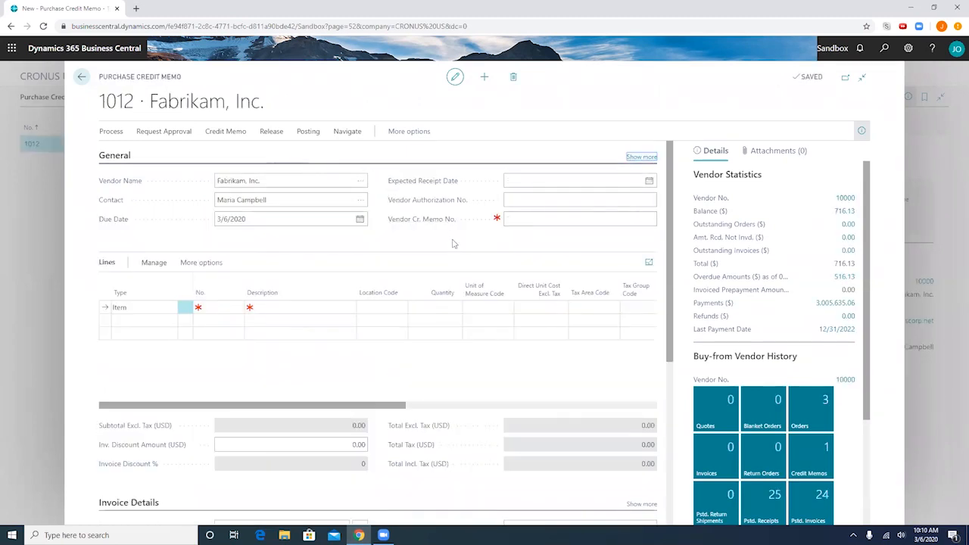
mouse_move(351, 267)
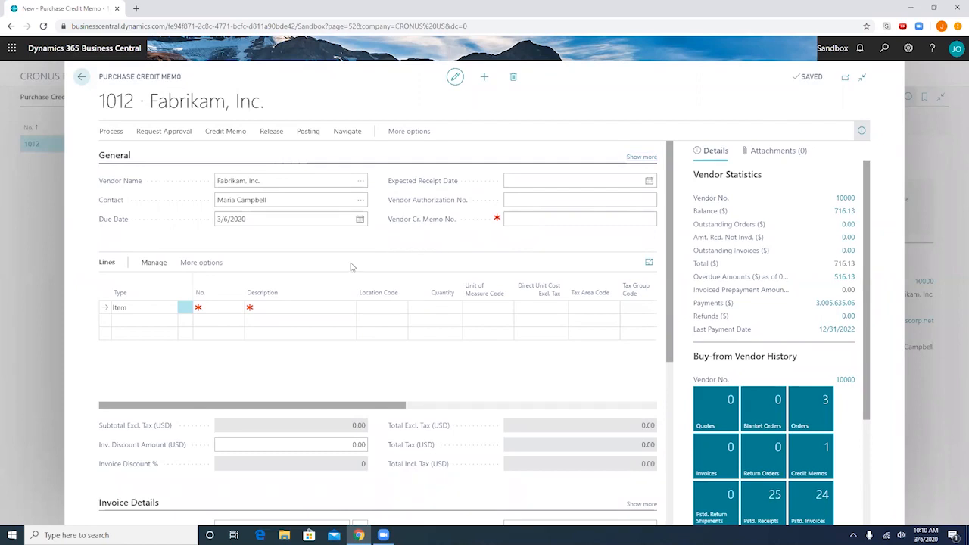
mouse_move(287, 266)
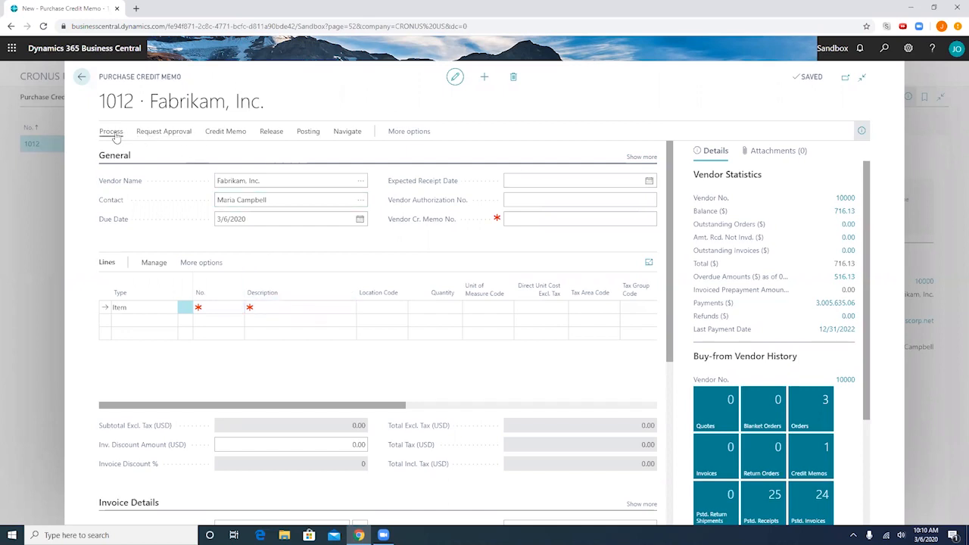
Start Copy Document from the Process actions with Posted Invoice as the source type
click(110, 130)
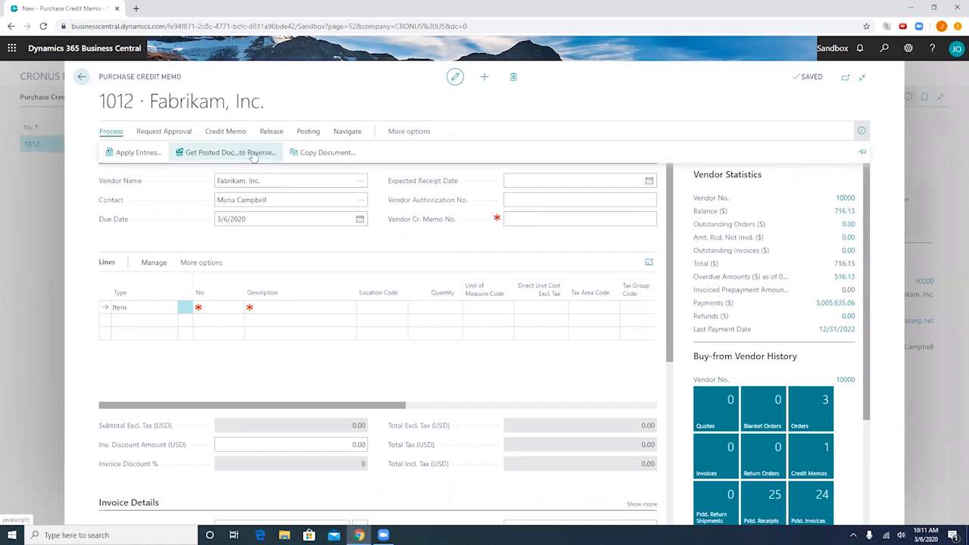
mouse_move(327, 151)
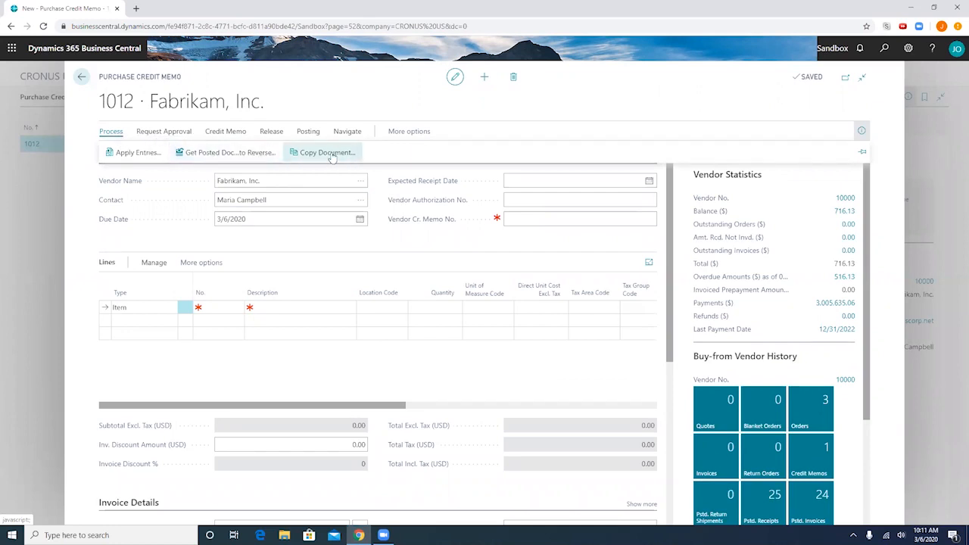
click(325, 152)
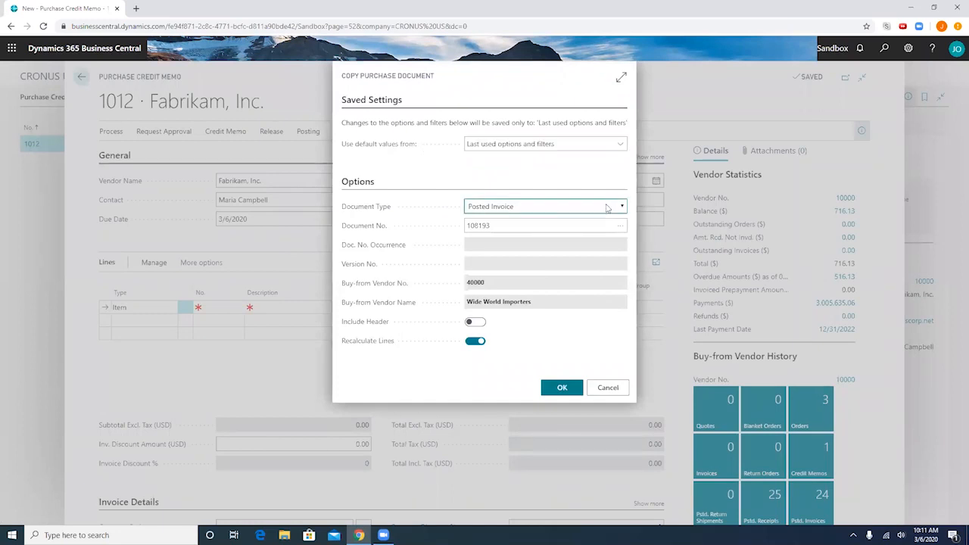
click(621, 205)
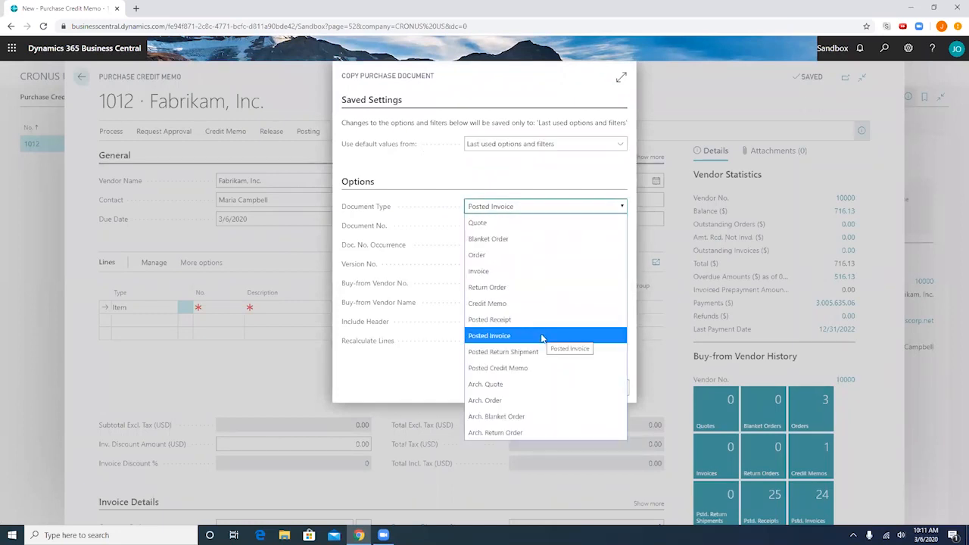
click(489, 336)
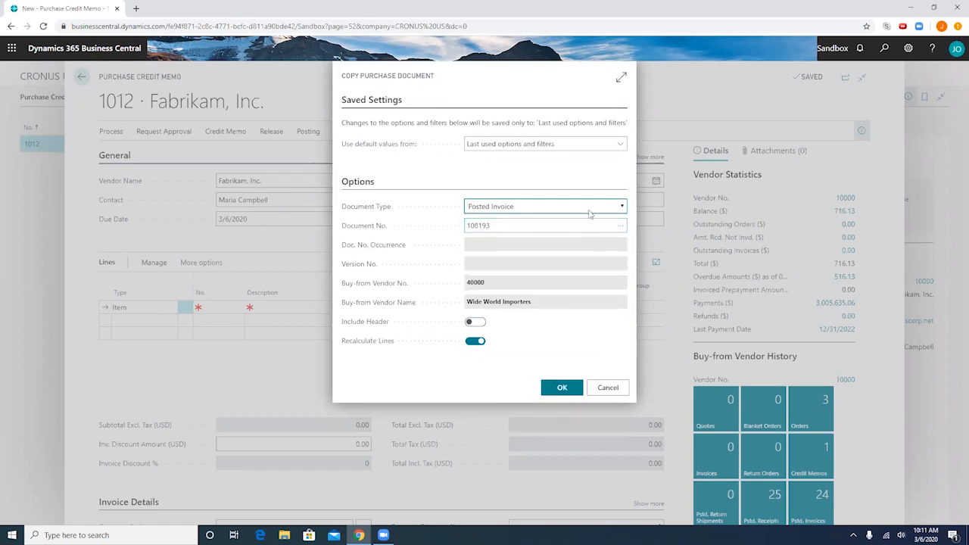
mouse_move(621, 225)
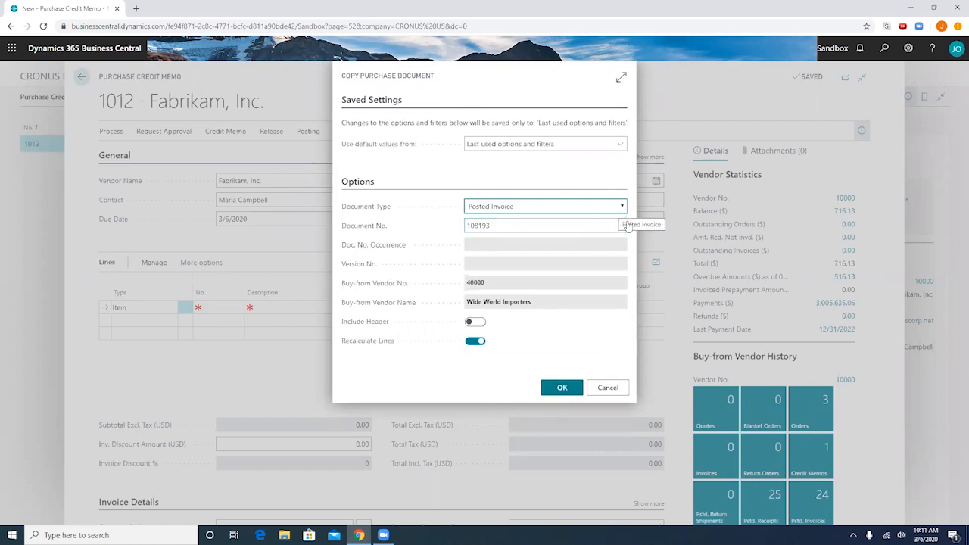
mouse_move(619, 224)
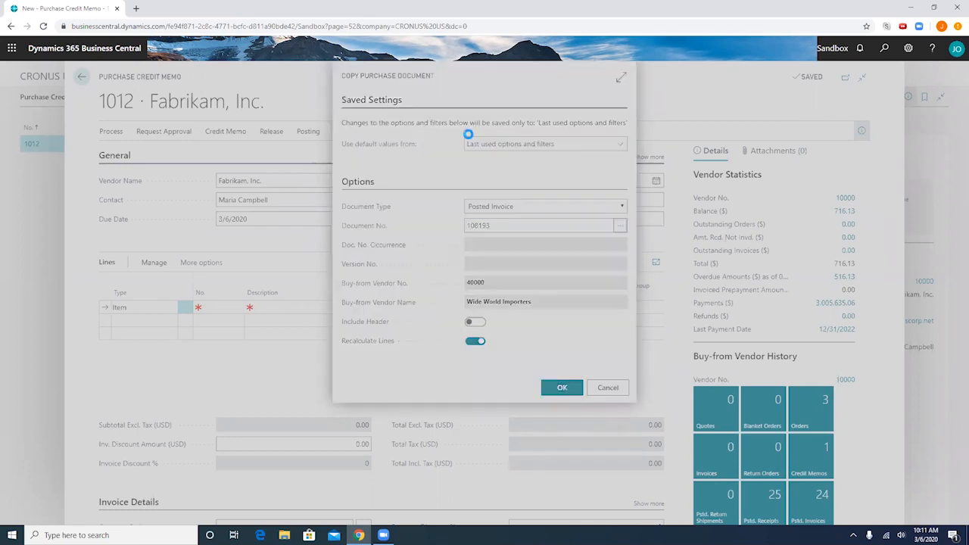
Look up Fabrikam ('fab') and select posted invoice 108219 as the source document
click(621, 225)
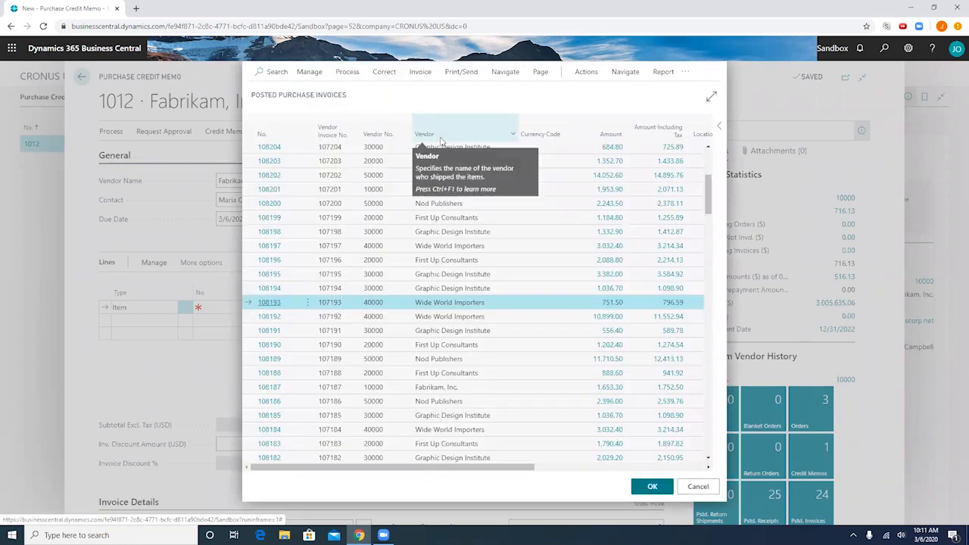
mouse_move(475, 293)
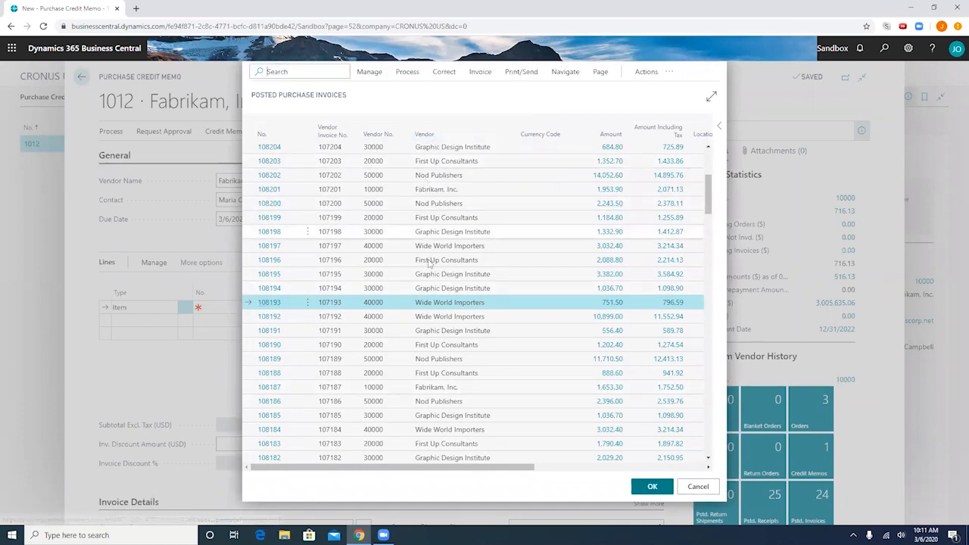
text(fab)
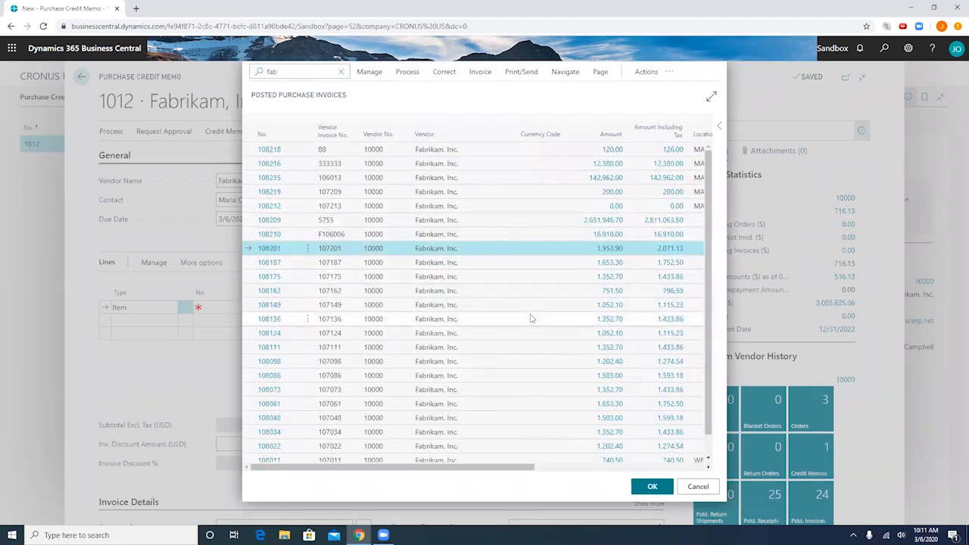
mouse_move(490, 196)
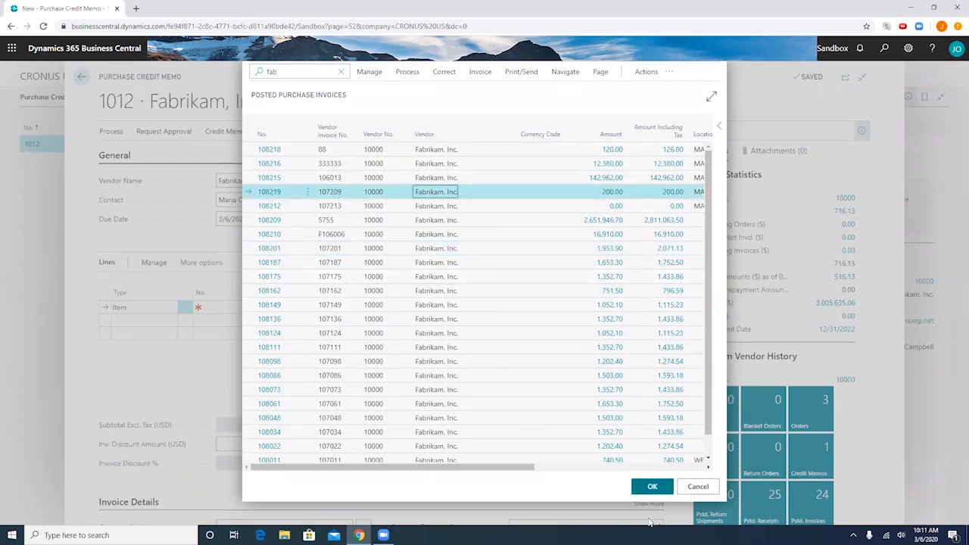
mouse_move(652, 486)
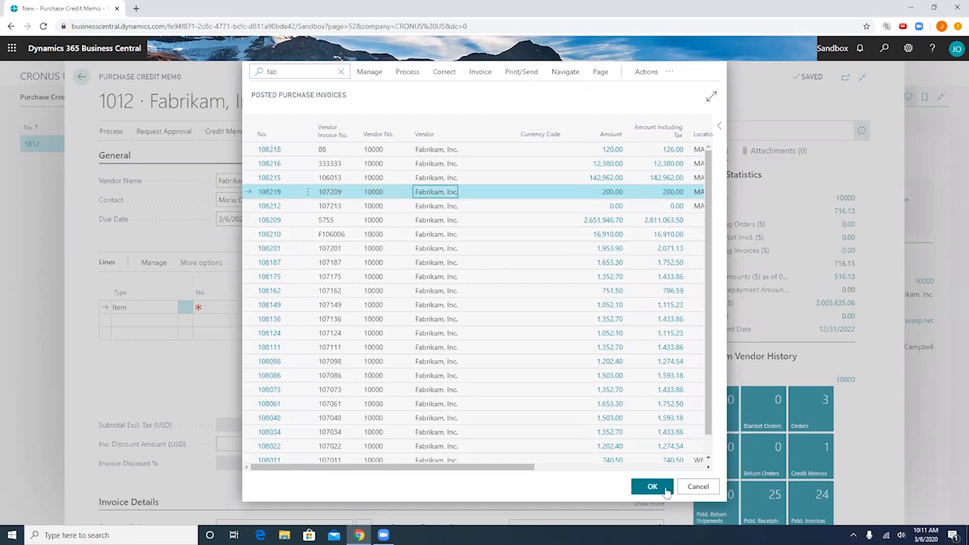
click(651, 486)
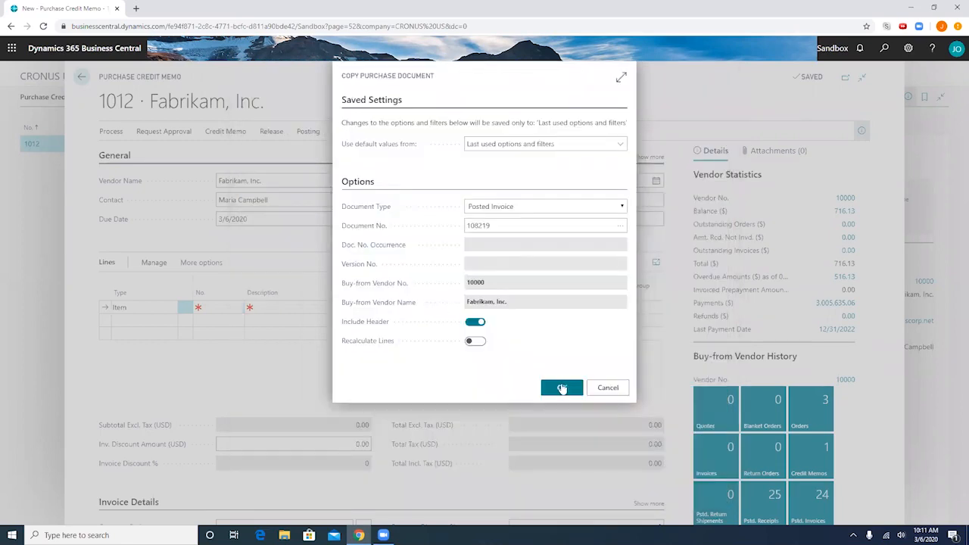
click(562, 387)
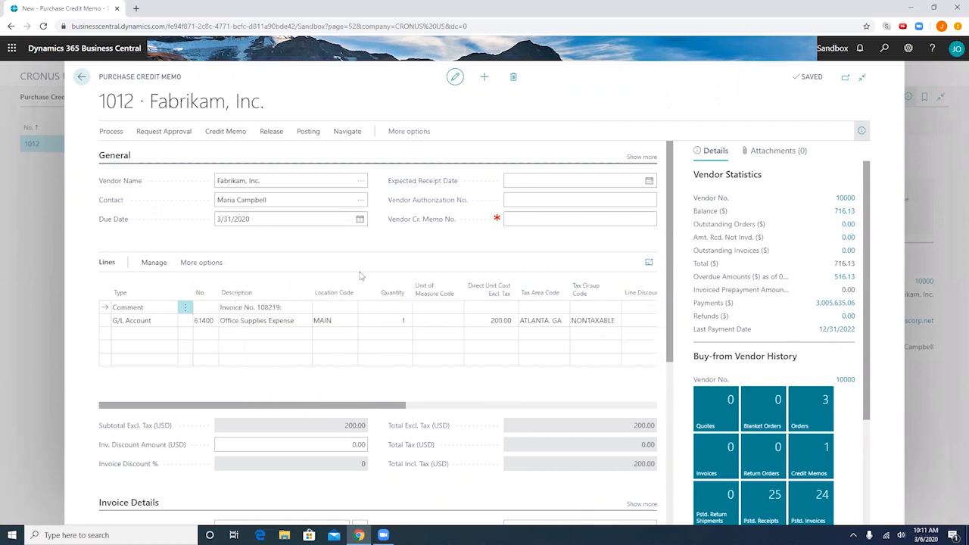
scroll(down, 3)
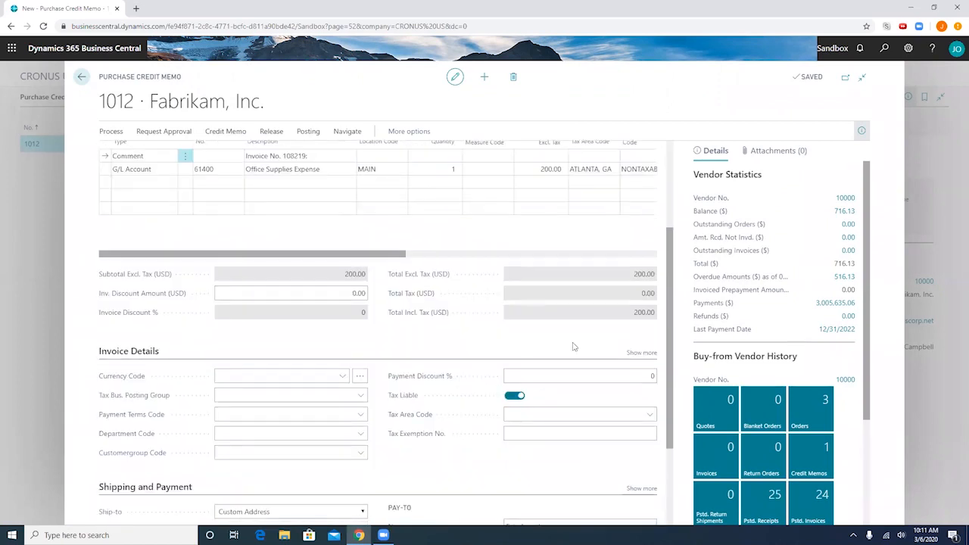
scroll(down, 3)
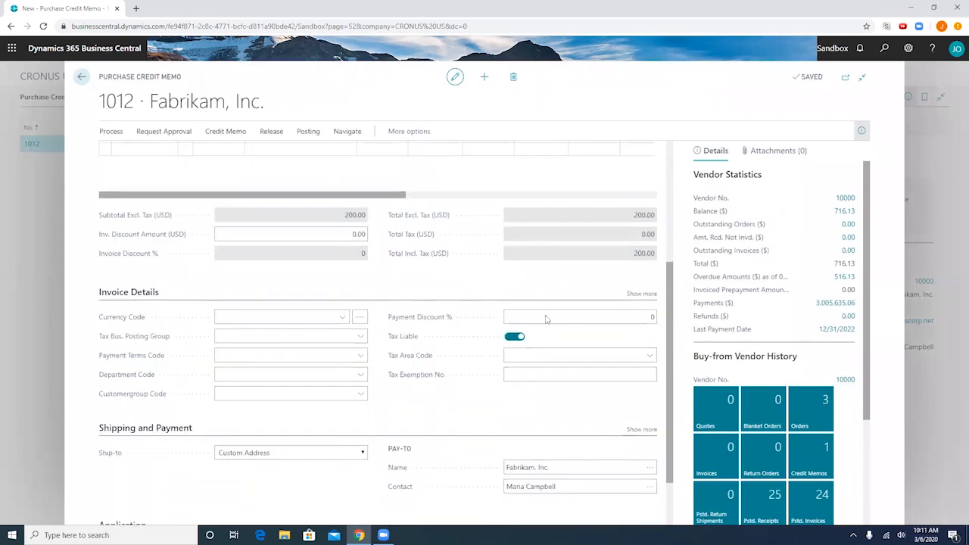
scroll(down, 3)
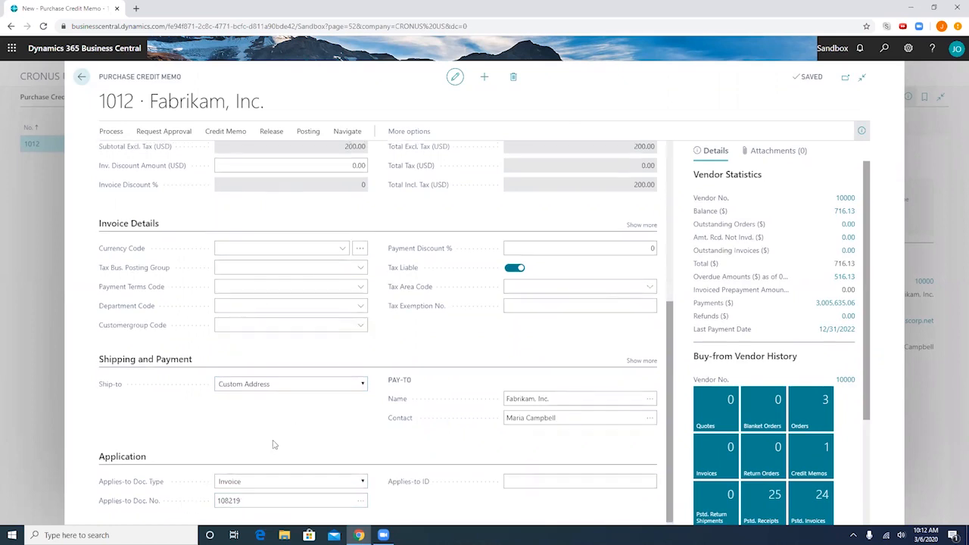
scroll(up, 3)
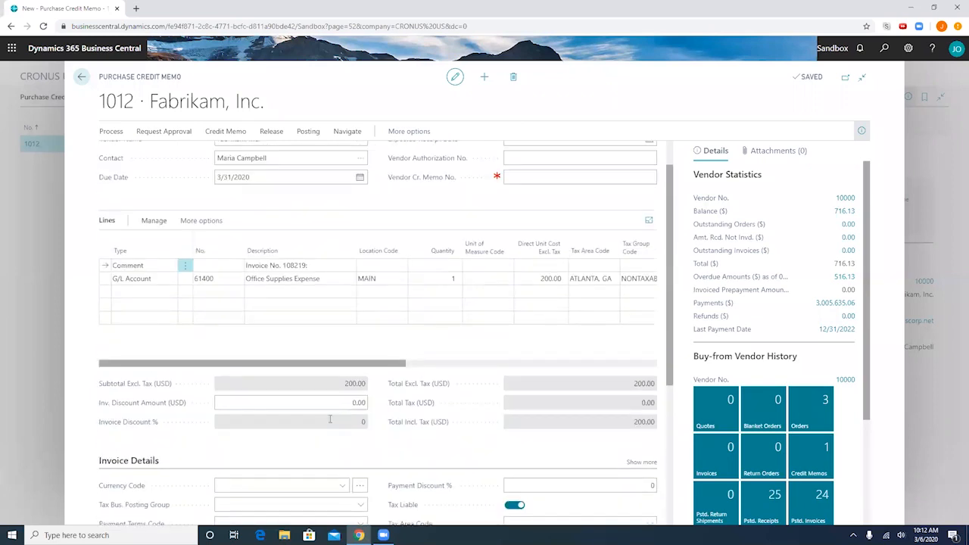
scroll(up, 3)
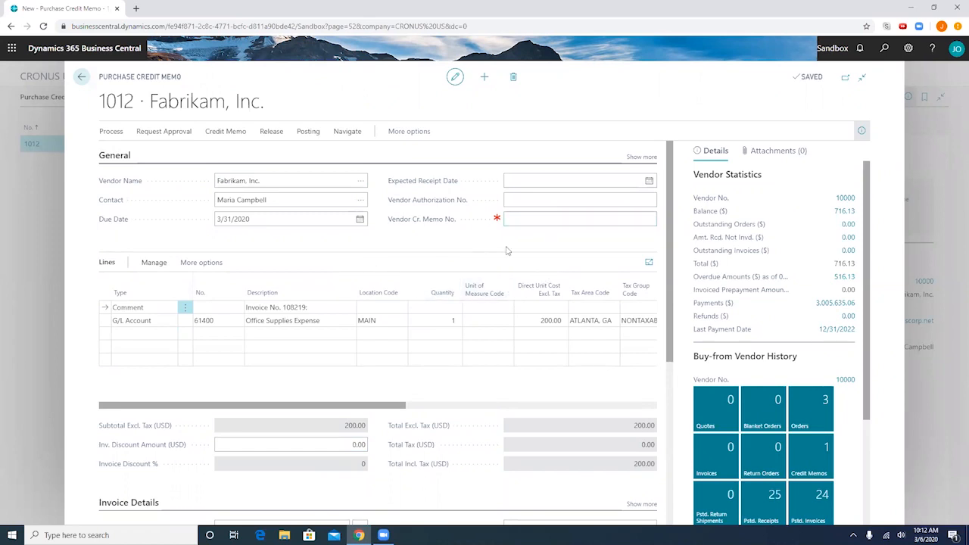
Enter vendor credit memo number PCM001 and tax area code ATLANTA, GA
click(579, 218)
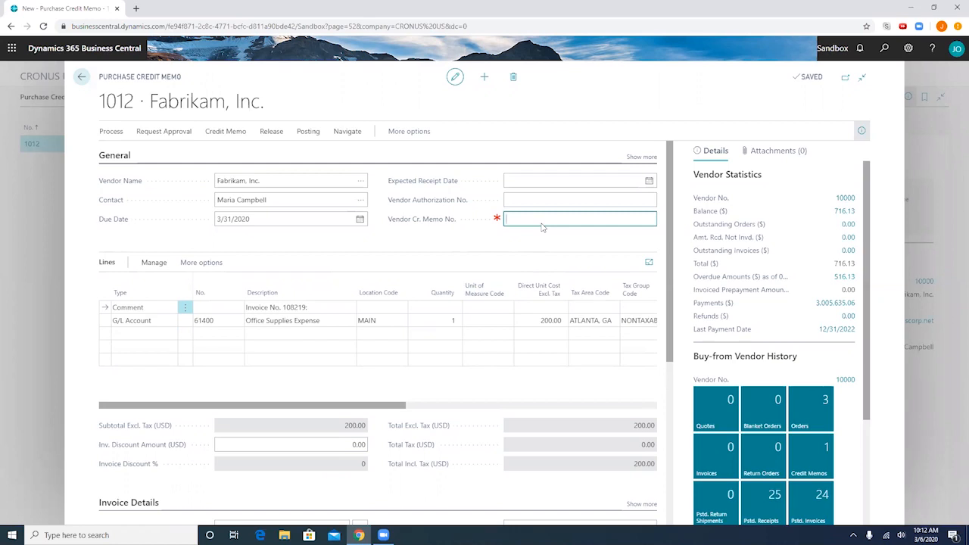
mouse_move(545, 230)
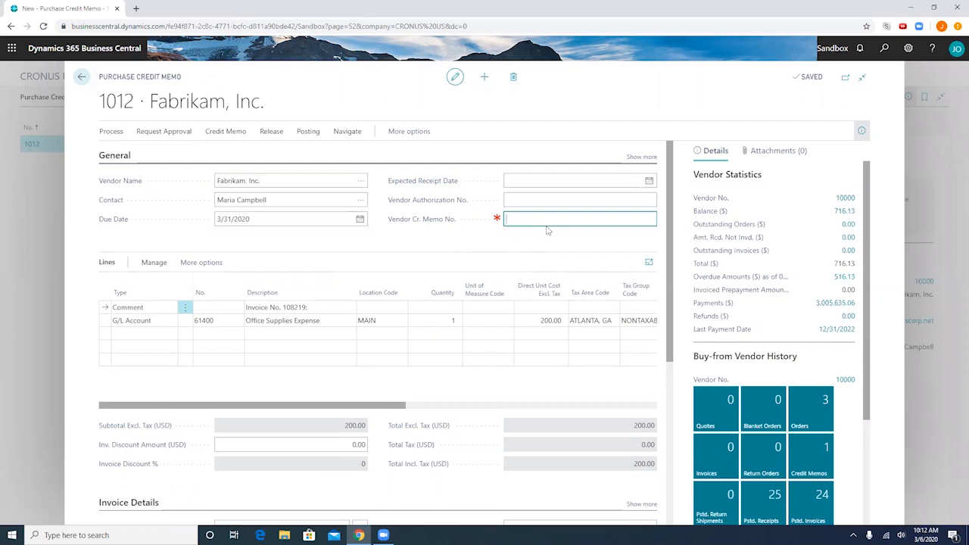
text(PC)
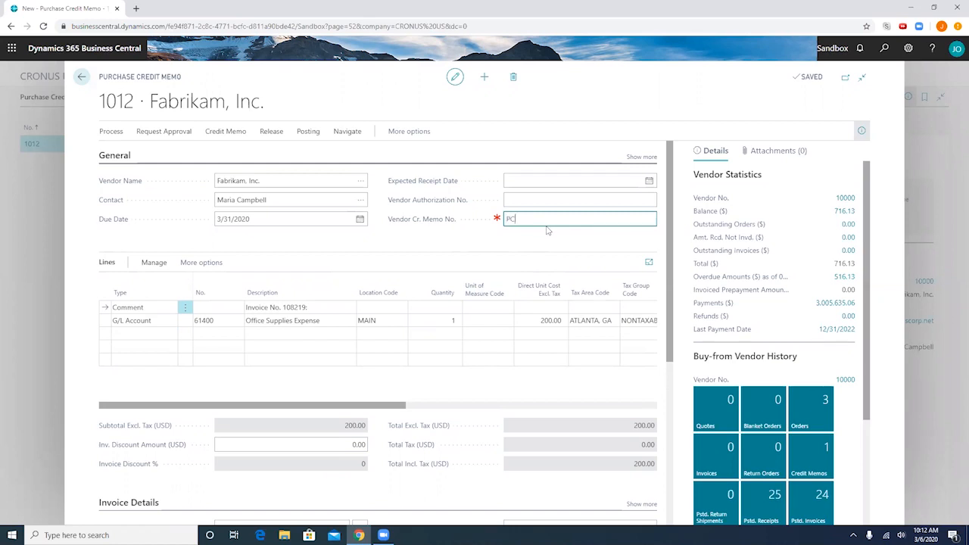
text(M)
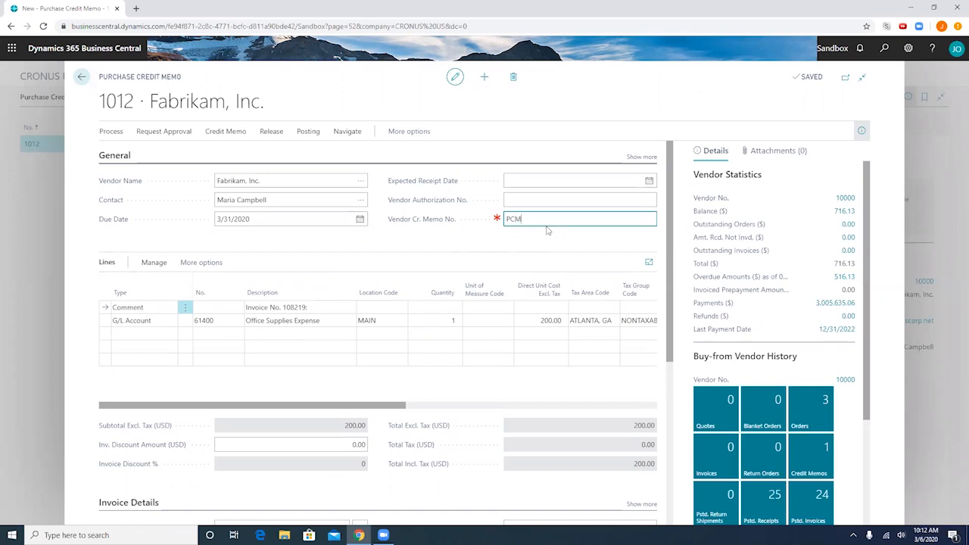
text(001)
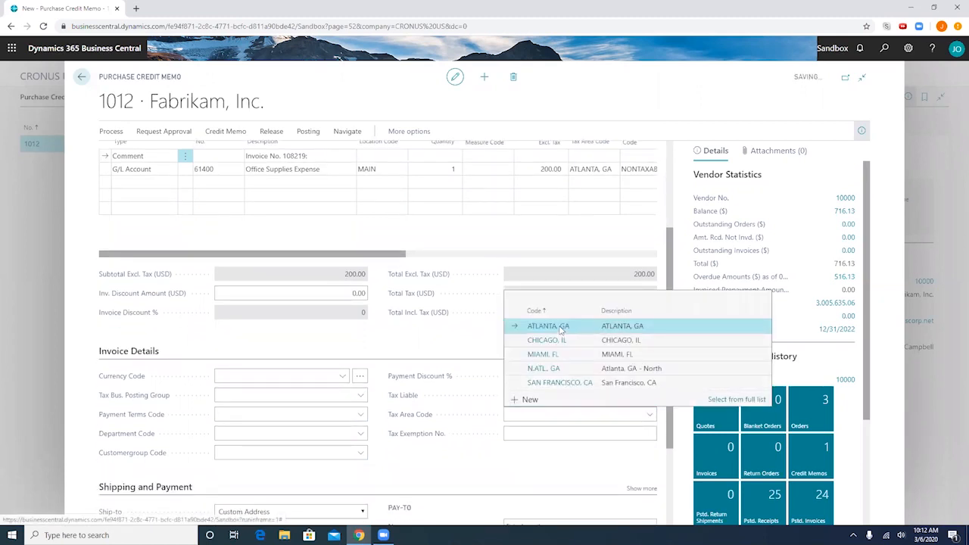
click(548, 325)
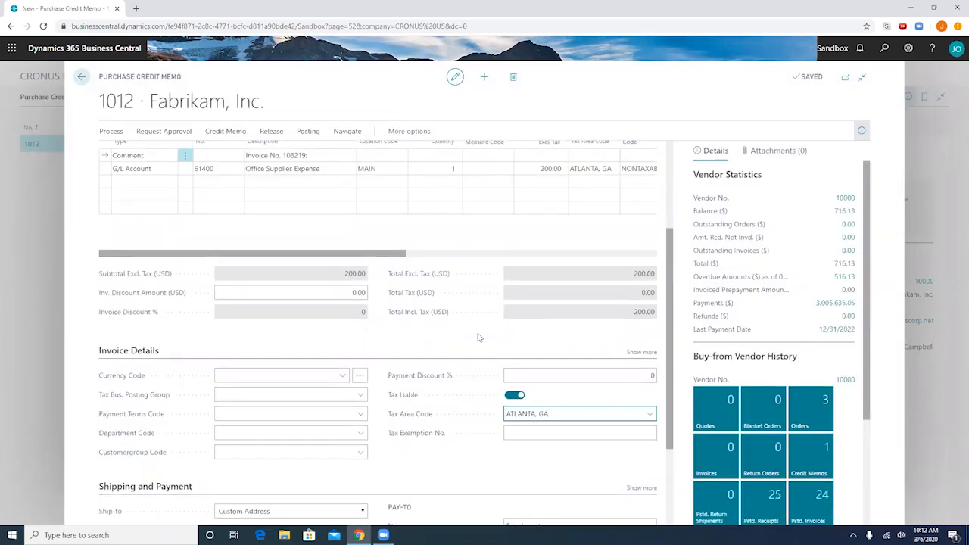
scroll(down, 3)
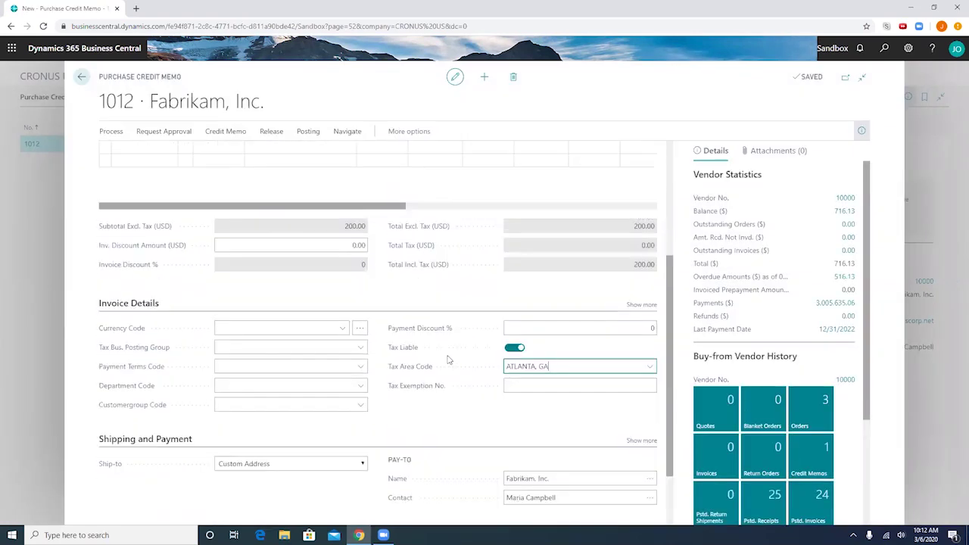
scroll(up, 3)
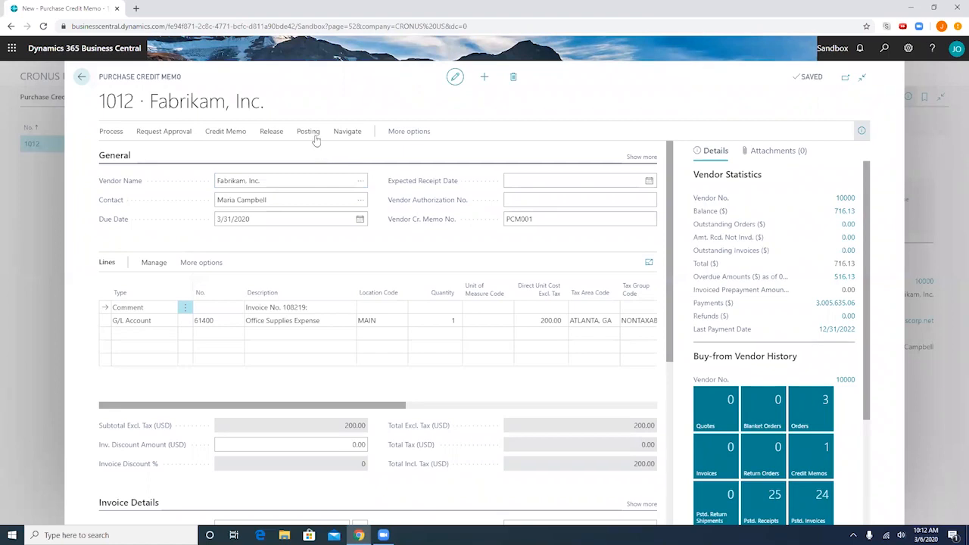
Post credit memo 1012 and view it as posted credit memo 109005
click(309, 131)
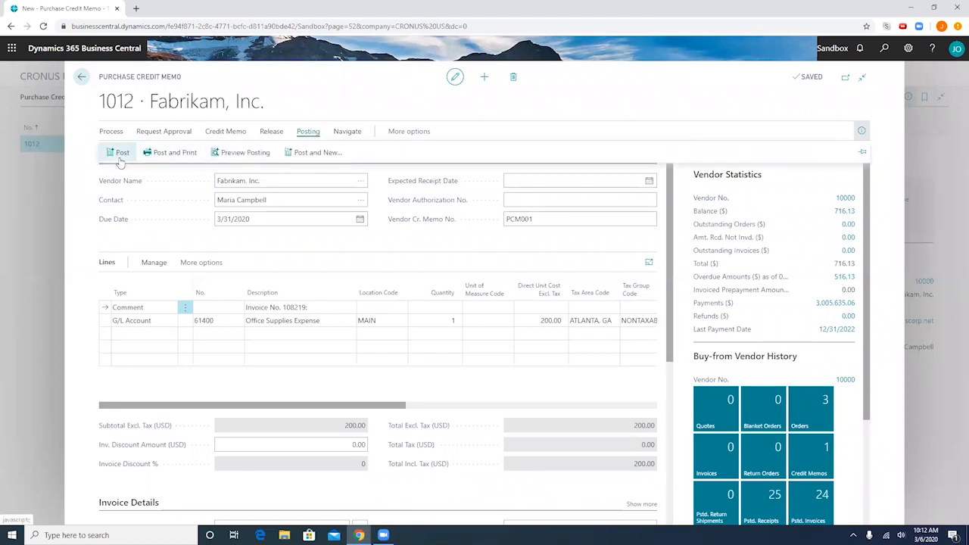
click(121, 152)
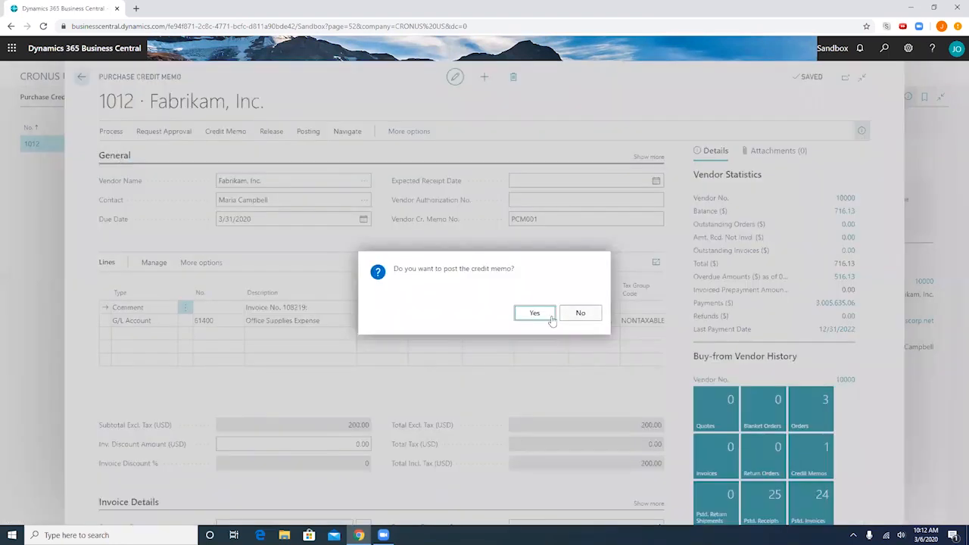
click(534, 312)
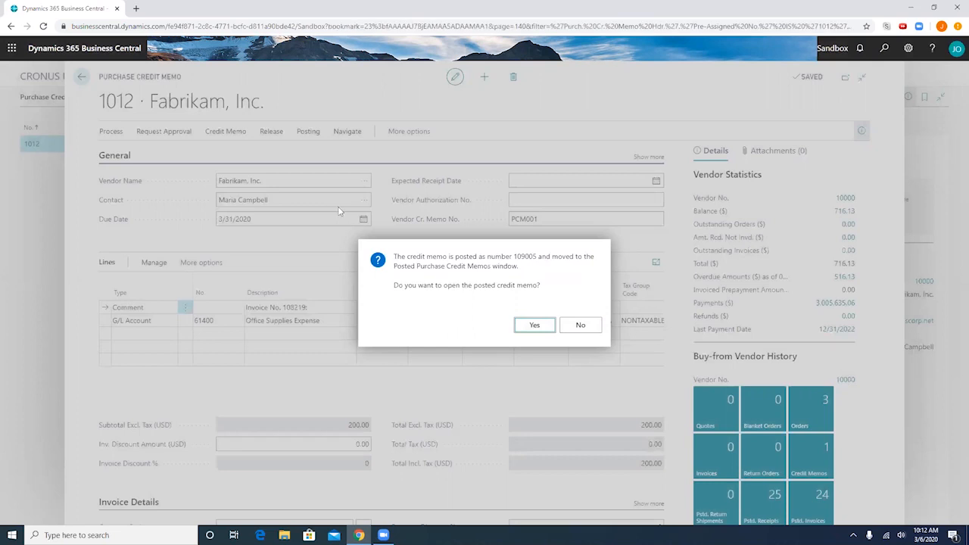
click(533, 324)
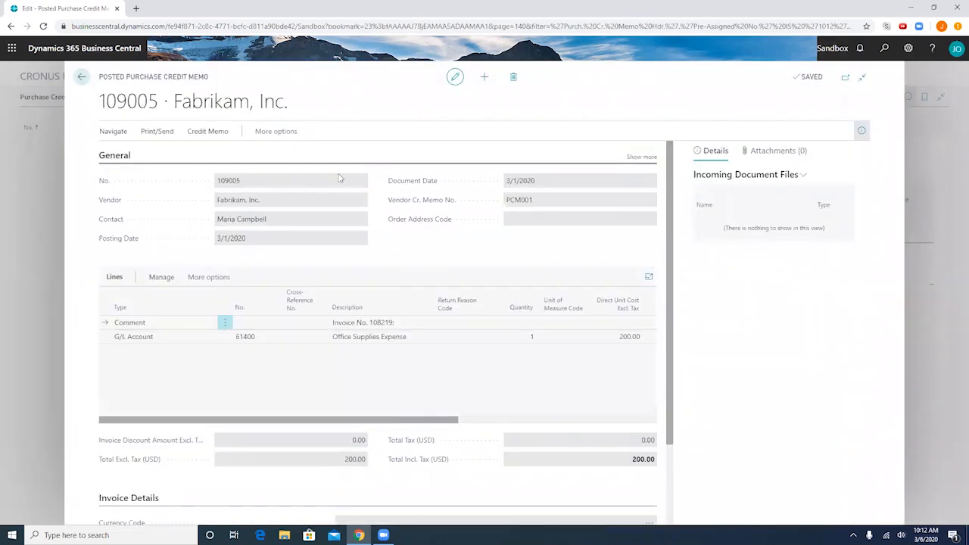
scroll(down, 3)
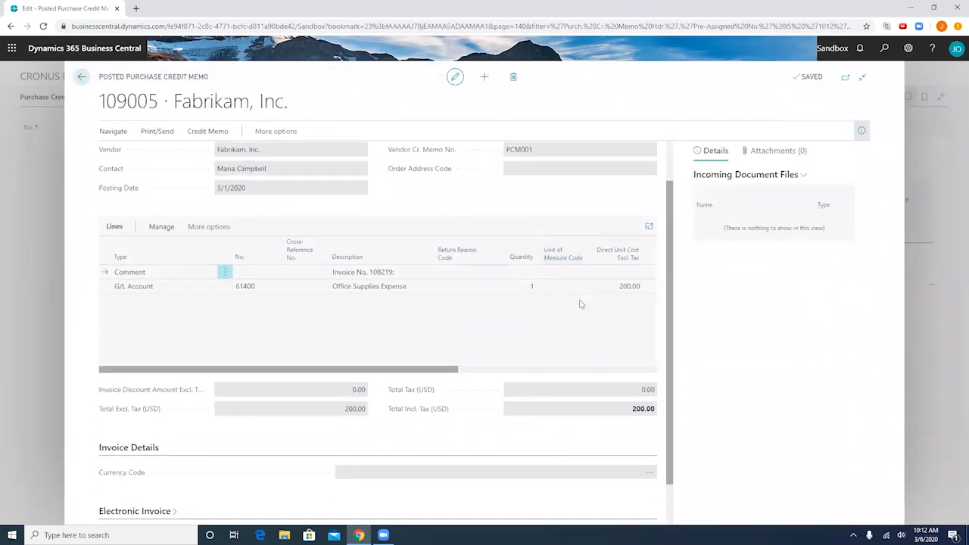
mouse_move(508, 378)
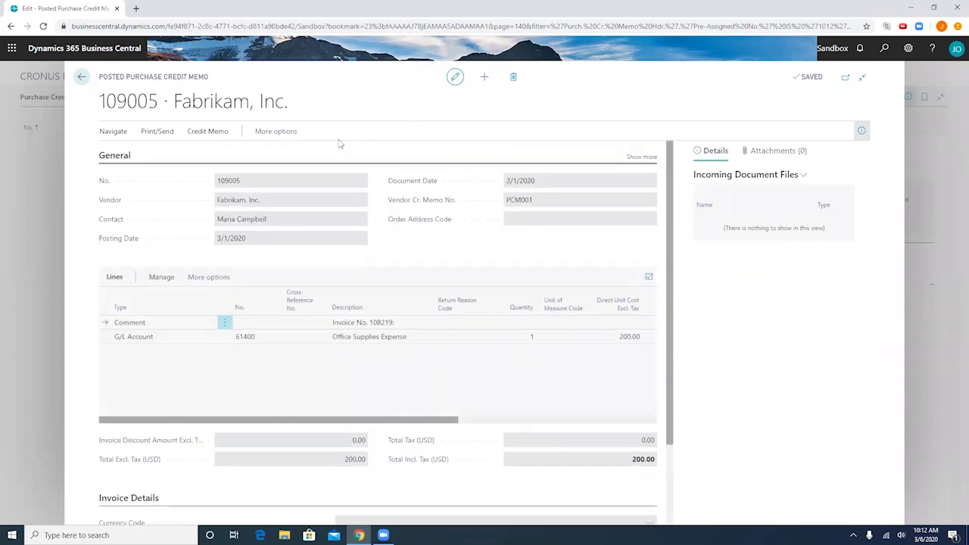
mouse_move(490, 288)
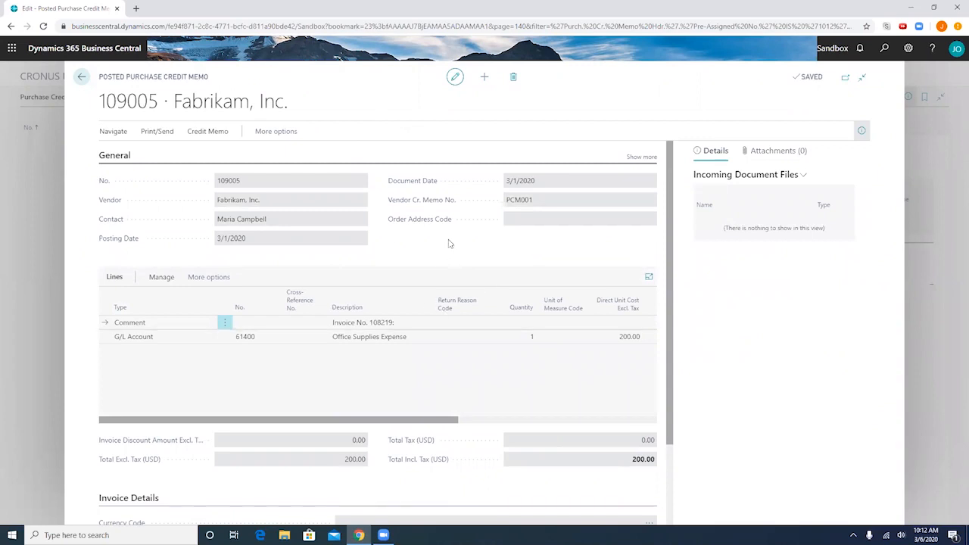
mouse_move(306, 348)
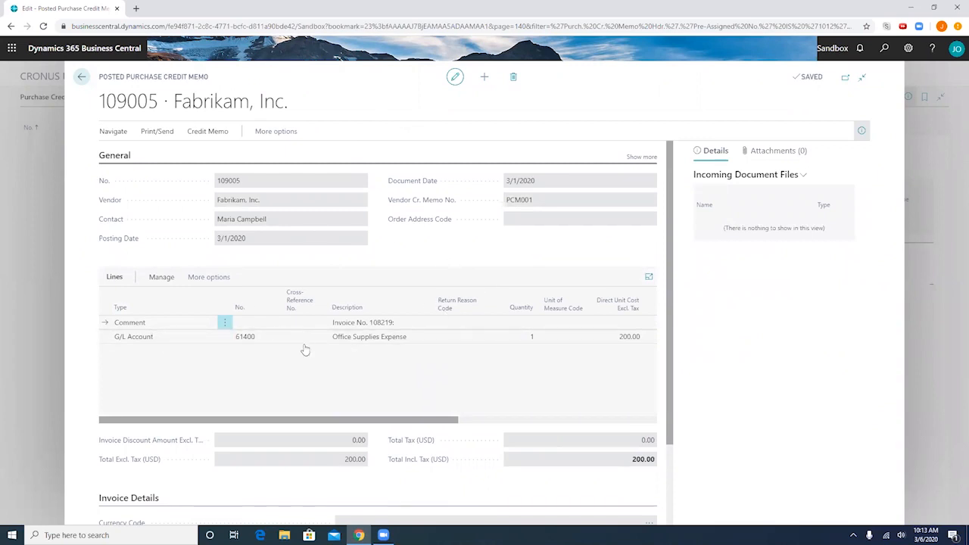
mouse_move(481, 135)
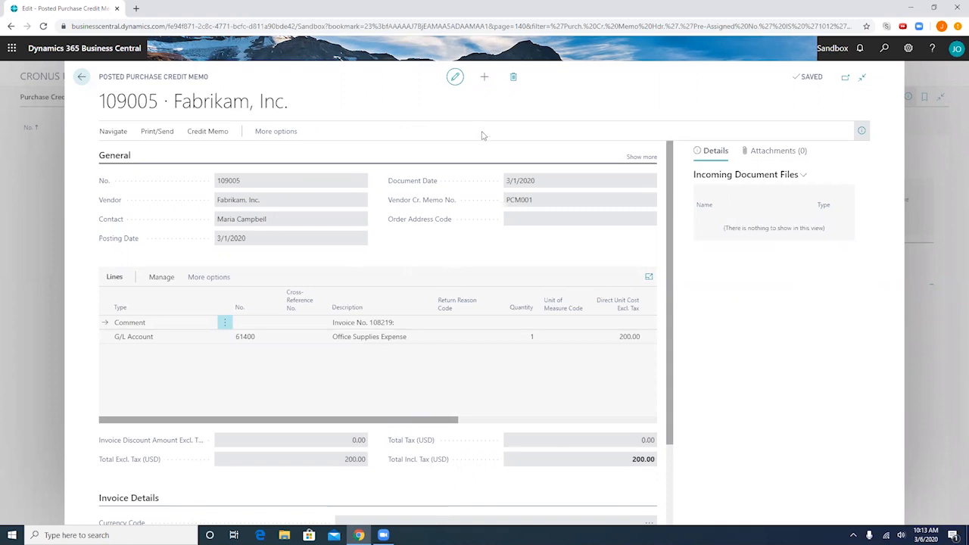
Search 'vendor' in Tell Me and bring up the Vendors list
click(884, 47)
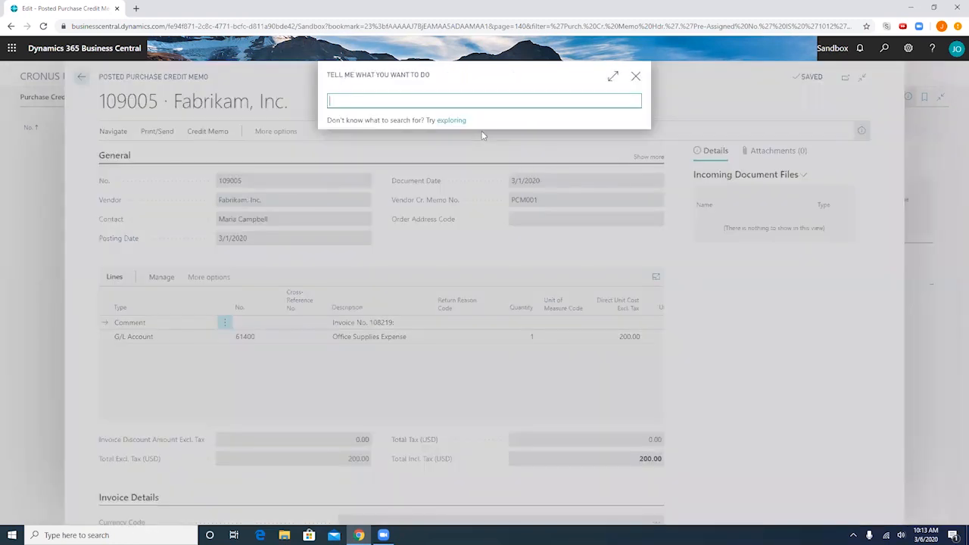
text(vendor)
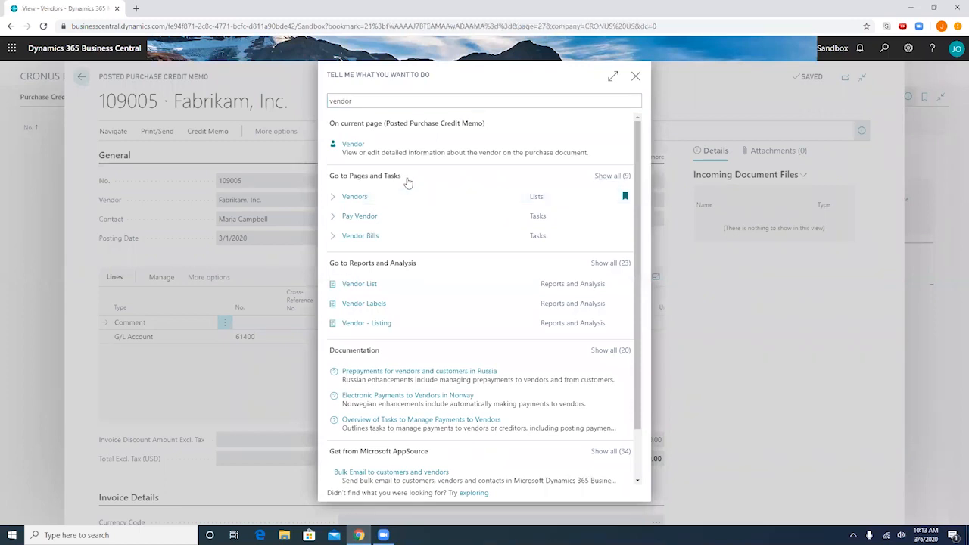
click(355, 197)
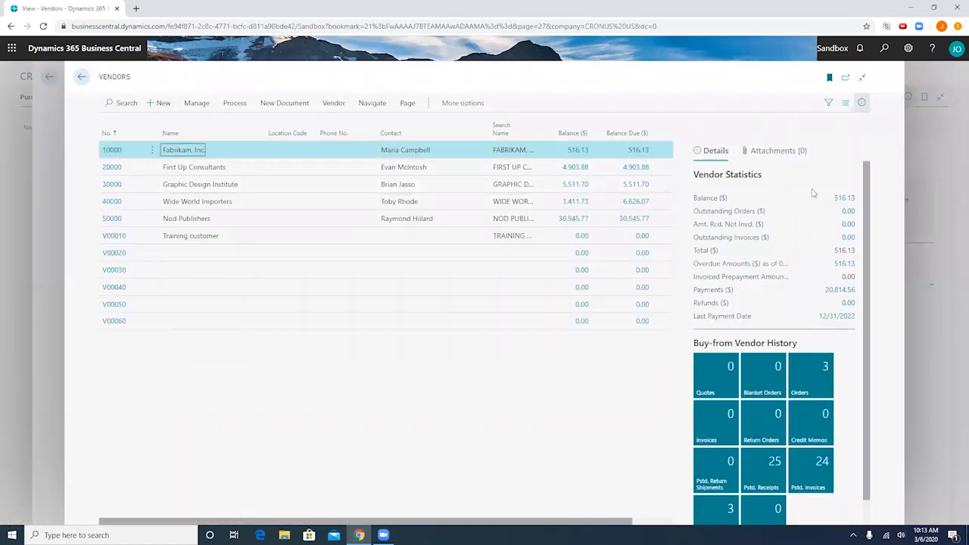
scroll(down, 3)
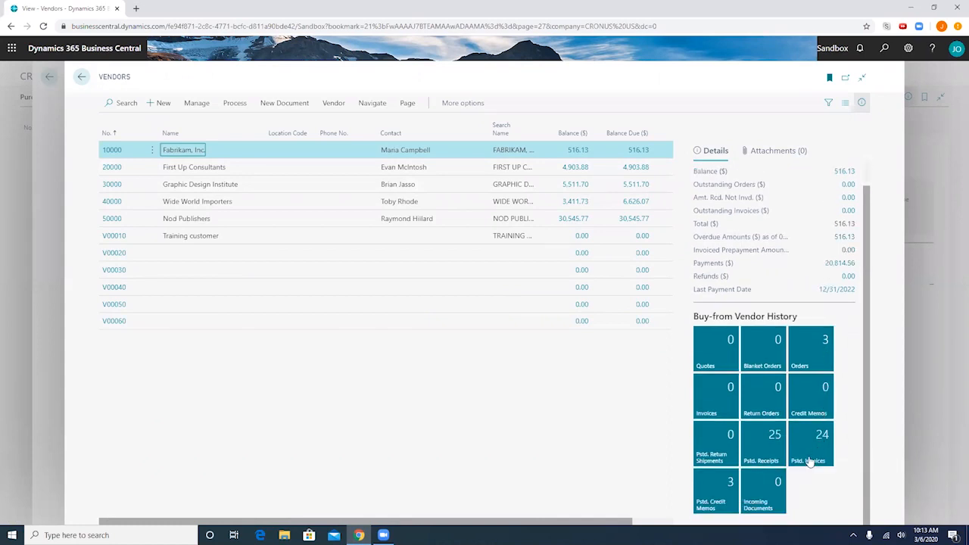
Show Fabrikam's posted invoices and check invoice 108219's remaining amount is zero
click(812, 444)
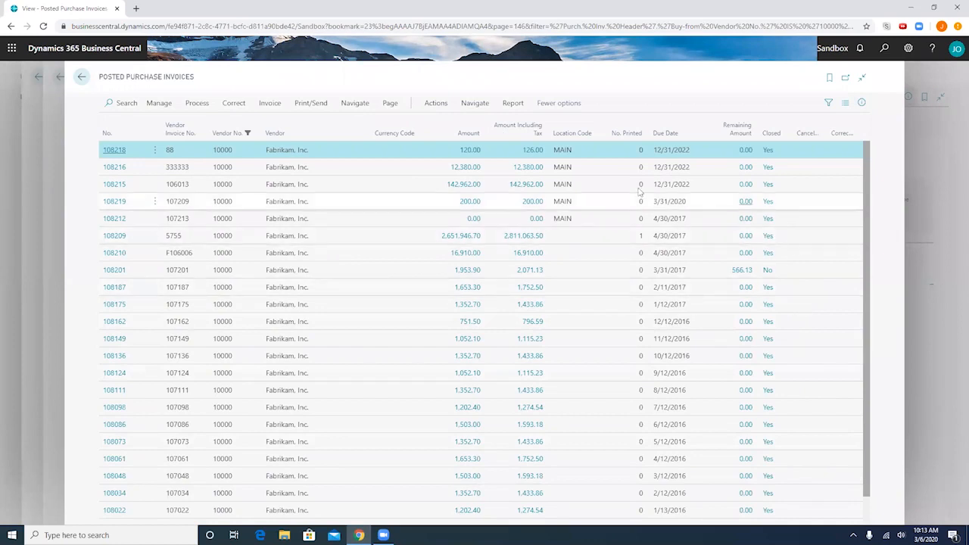
click(286, 200)
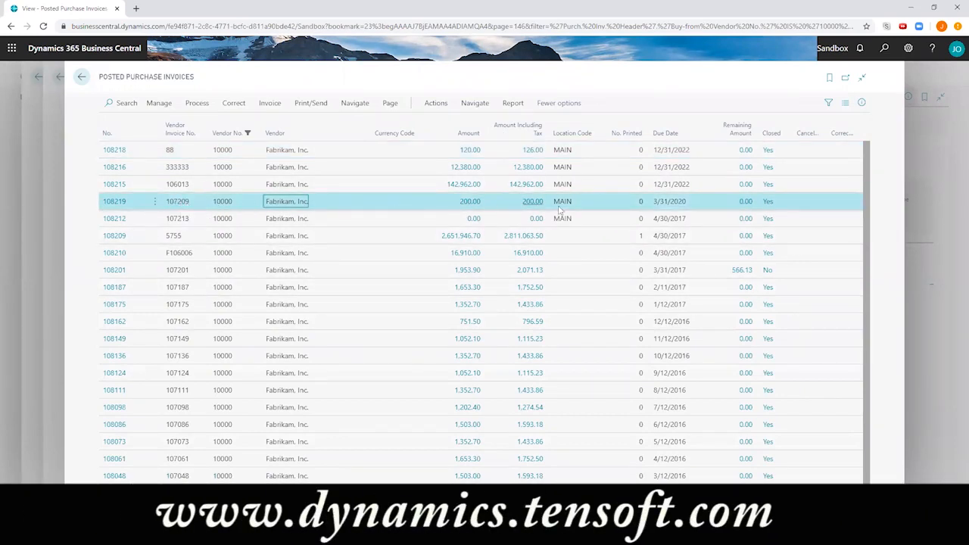
mouse_move(754, 206)
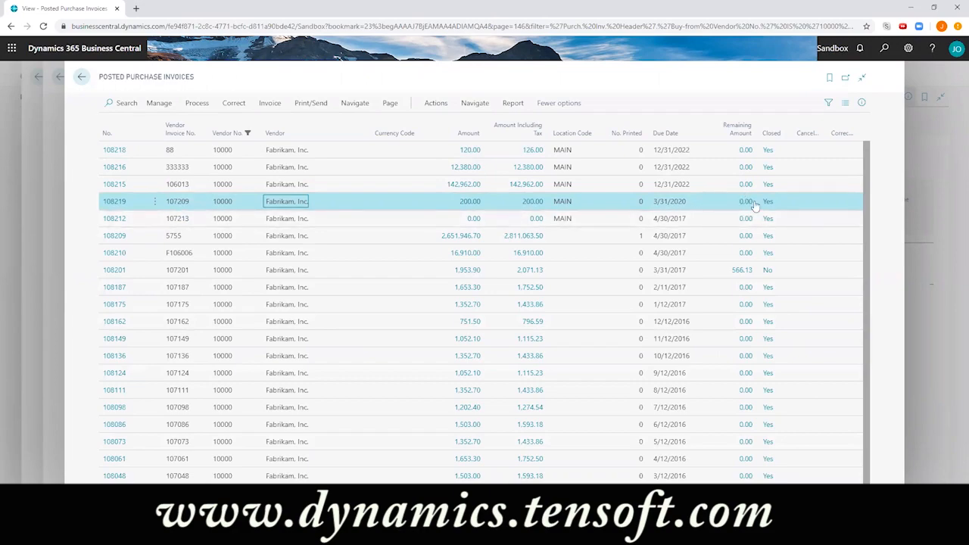